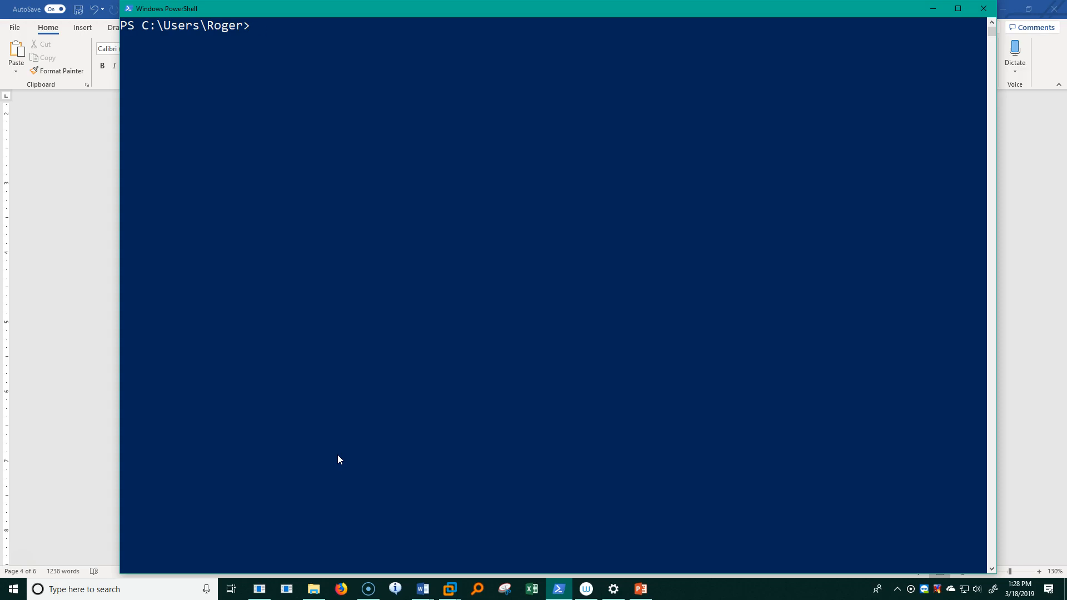
Run get-help stop-services, which reports that no help topic was found
text(g)
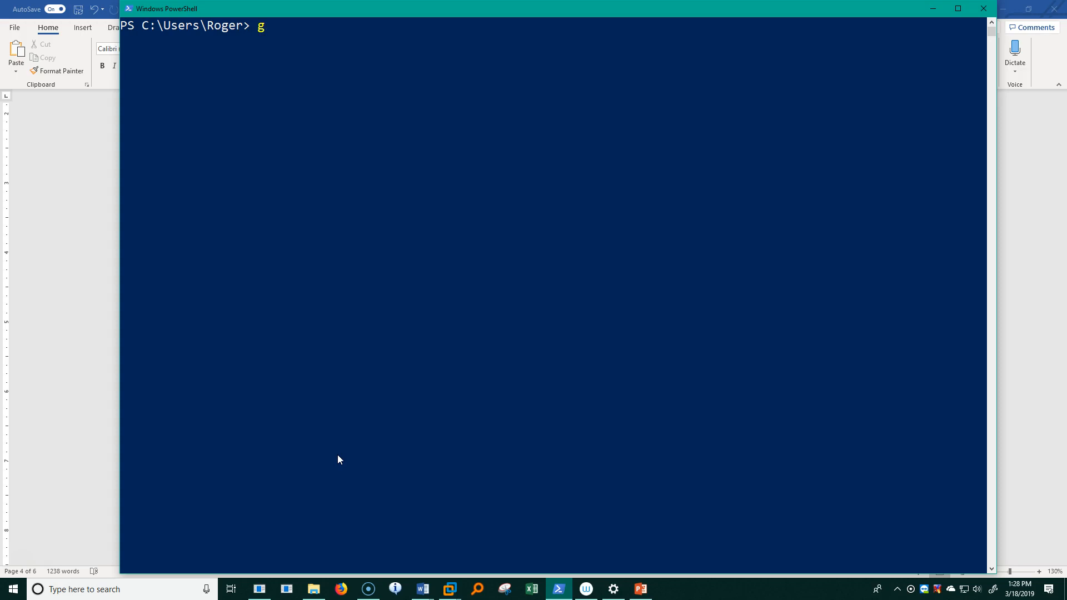
text(et-help)
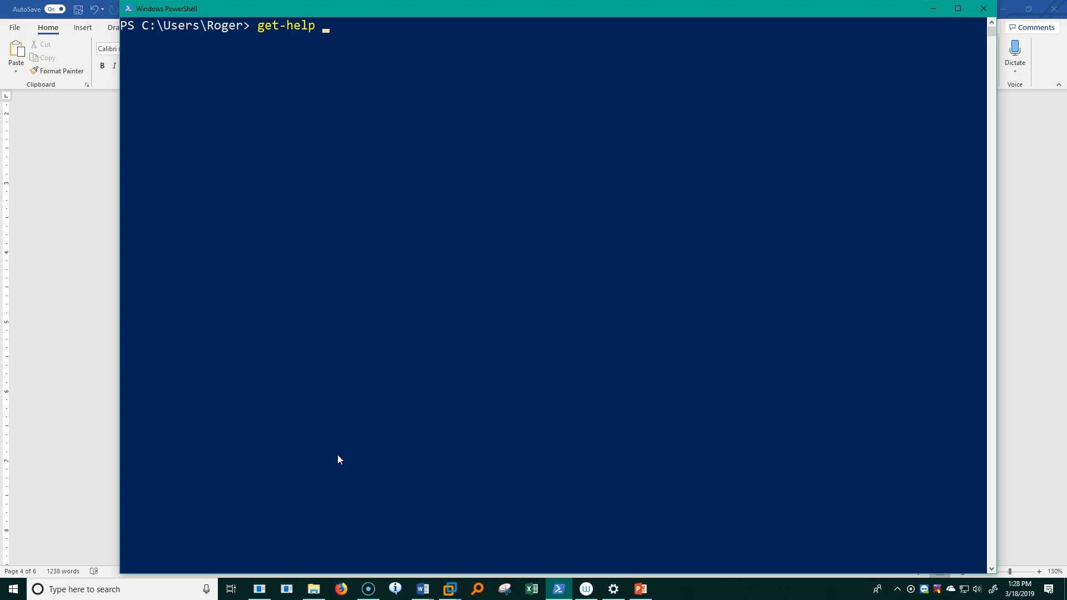
text(stop)
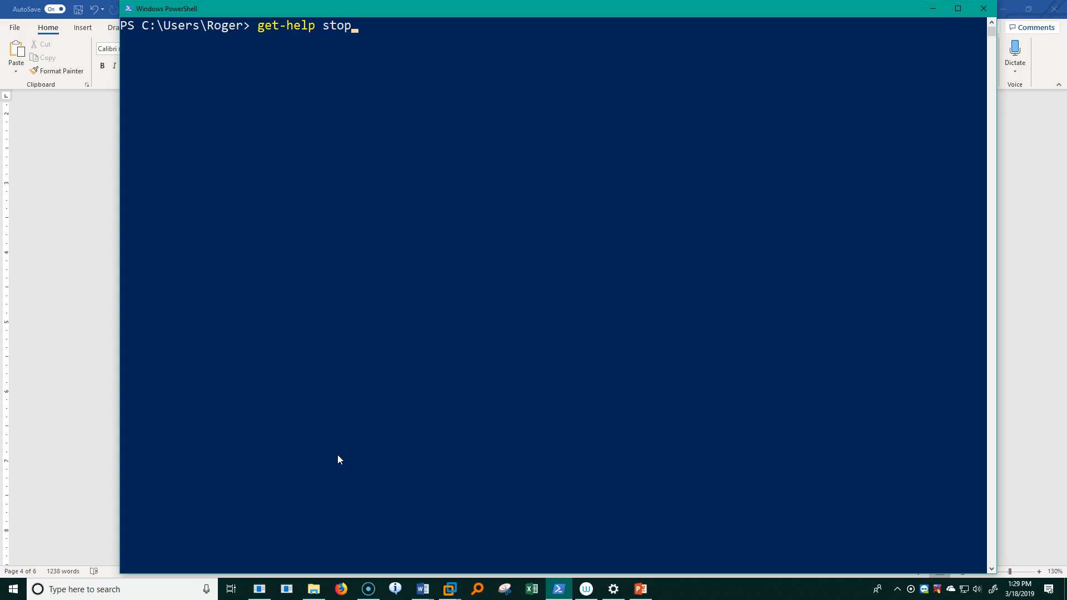
text(-services)
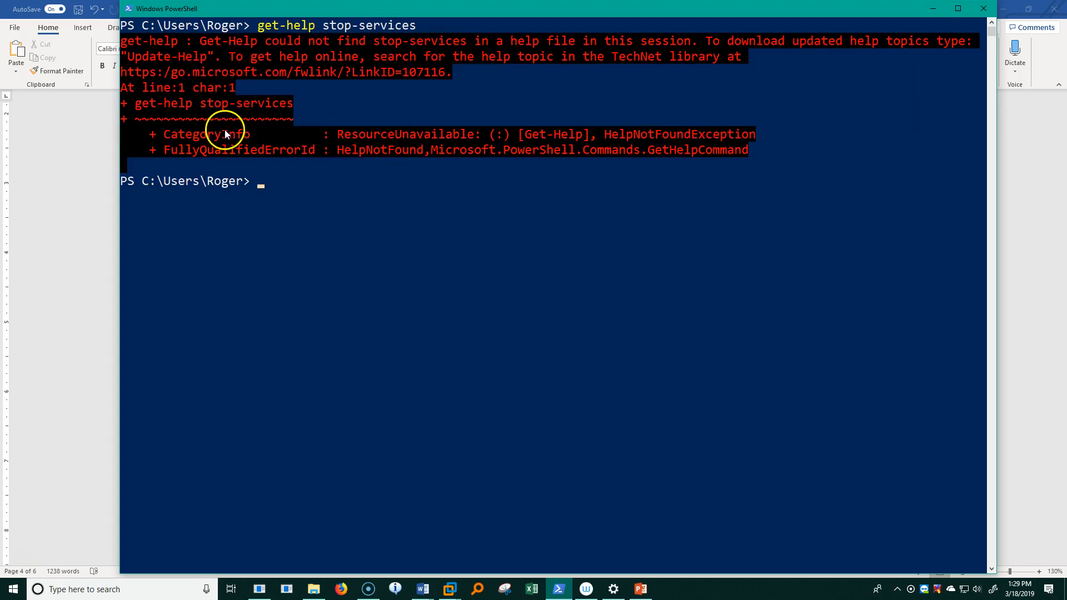
mouse_move(328, 72)
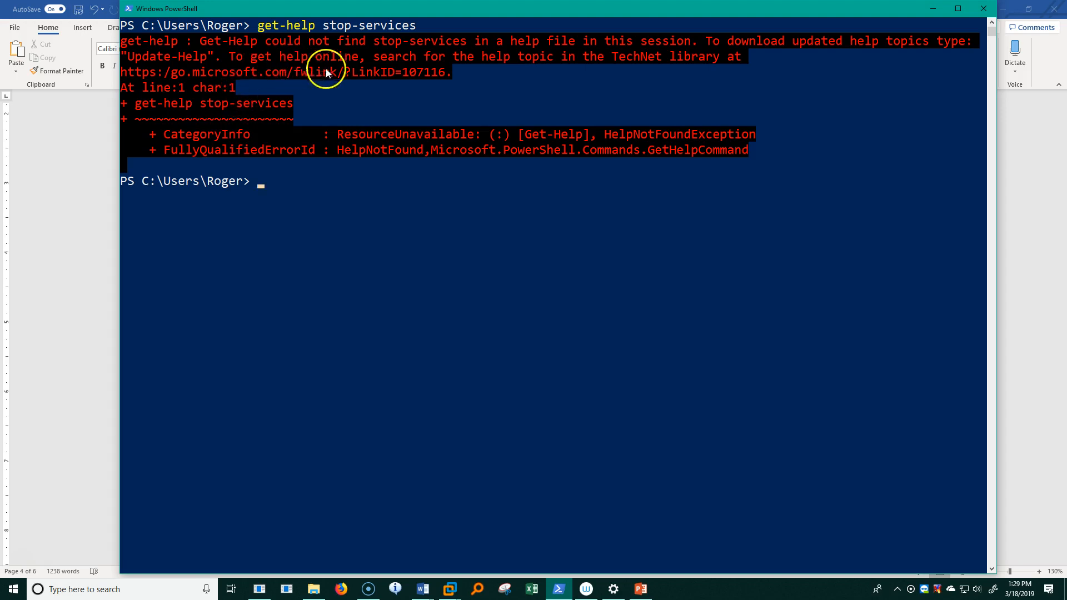
mouse_move(377, 31)
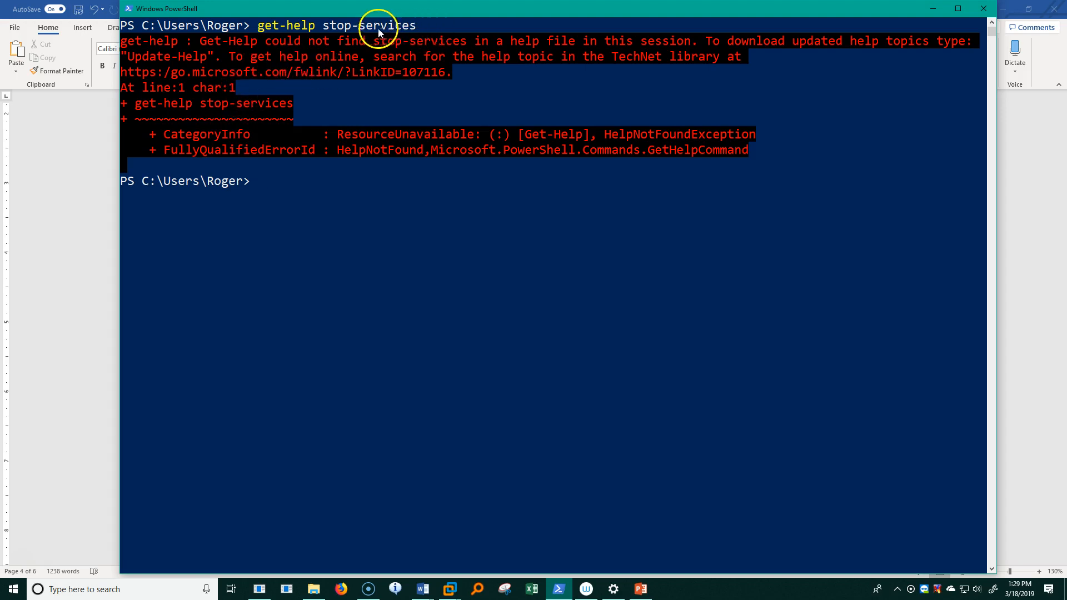
mouse_move(414, 31)
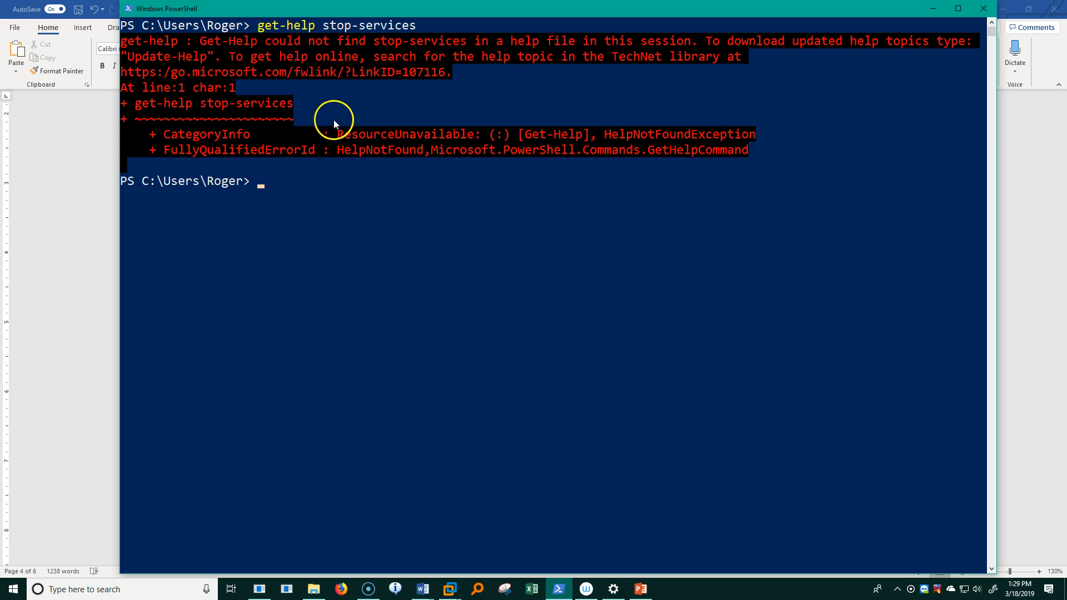
mouse_move(415, 29)
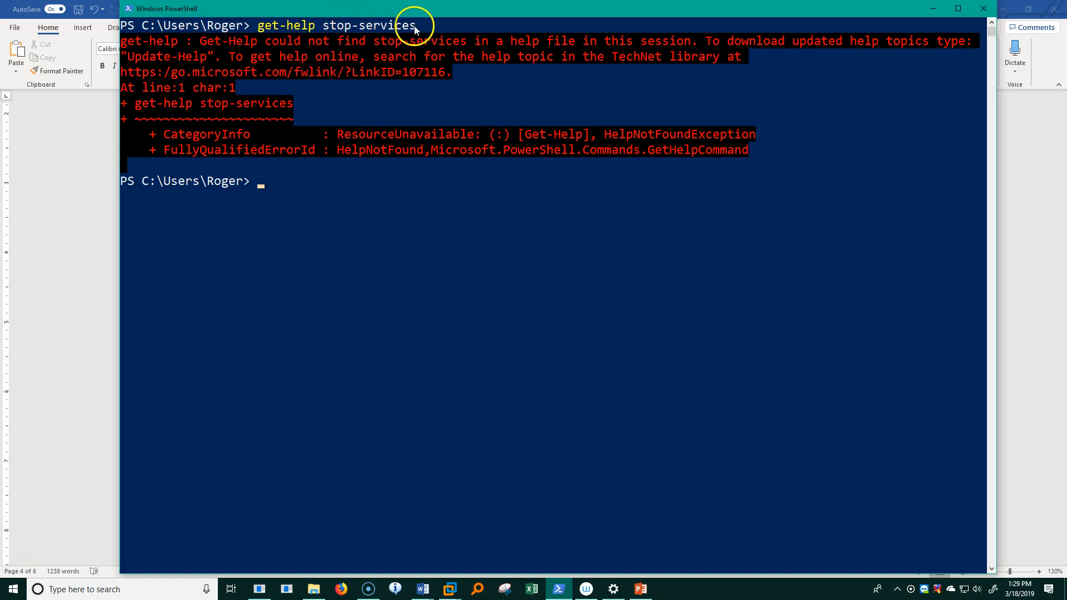
mouse_move(398, 33)
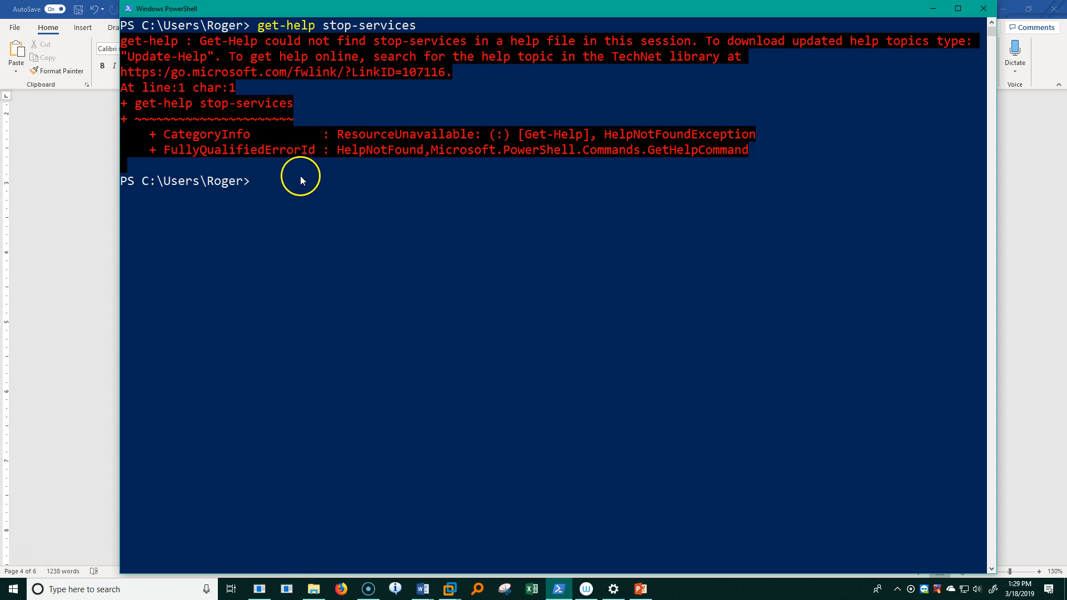
mouse_move(273, 195)
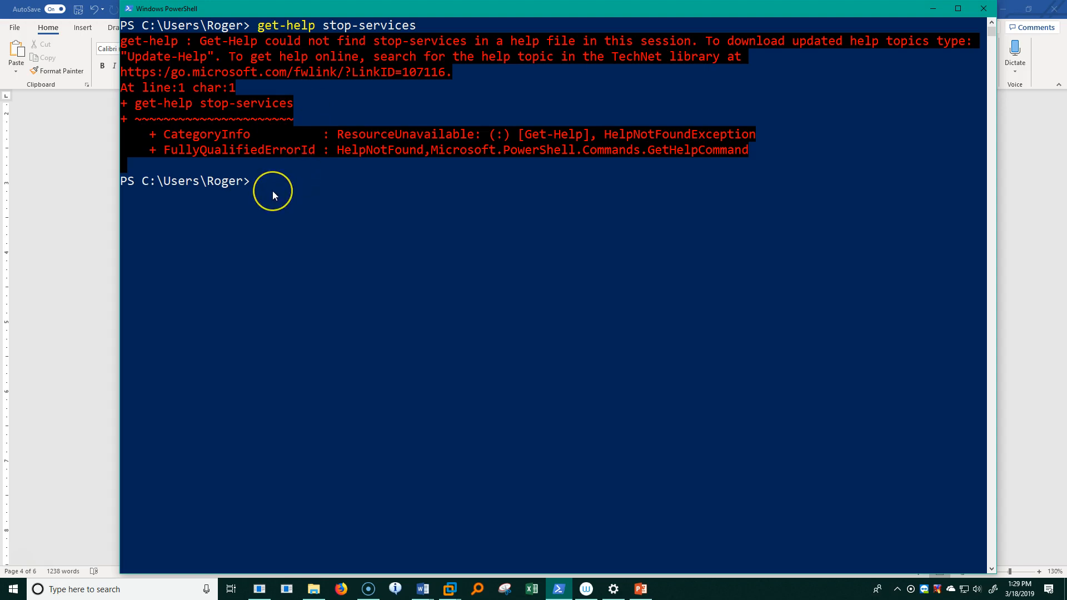
mouse_move(275, 189)
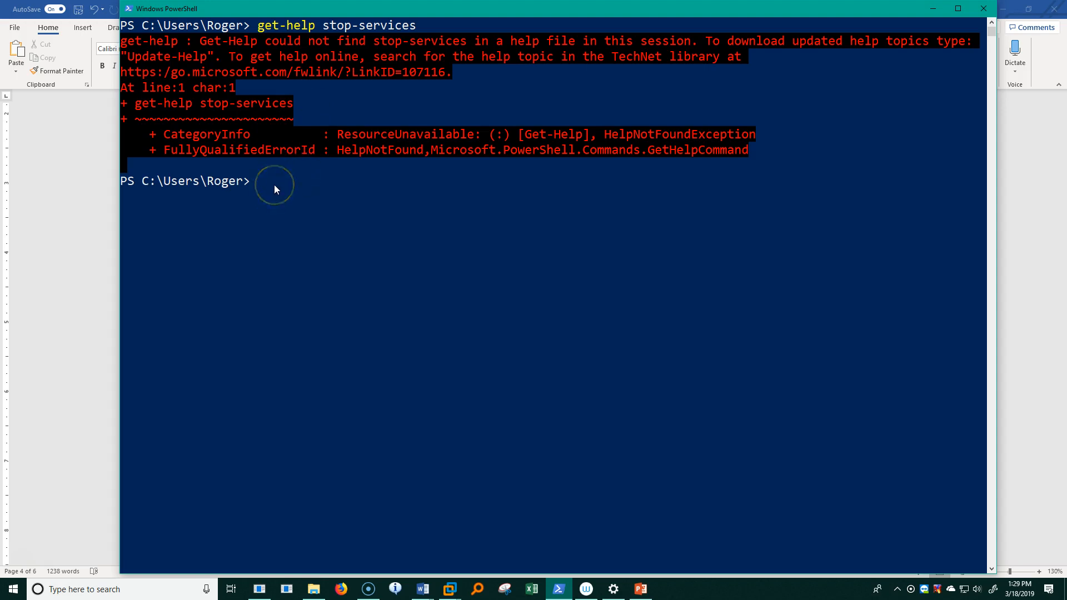
mouse_move(275, 189)
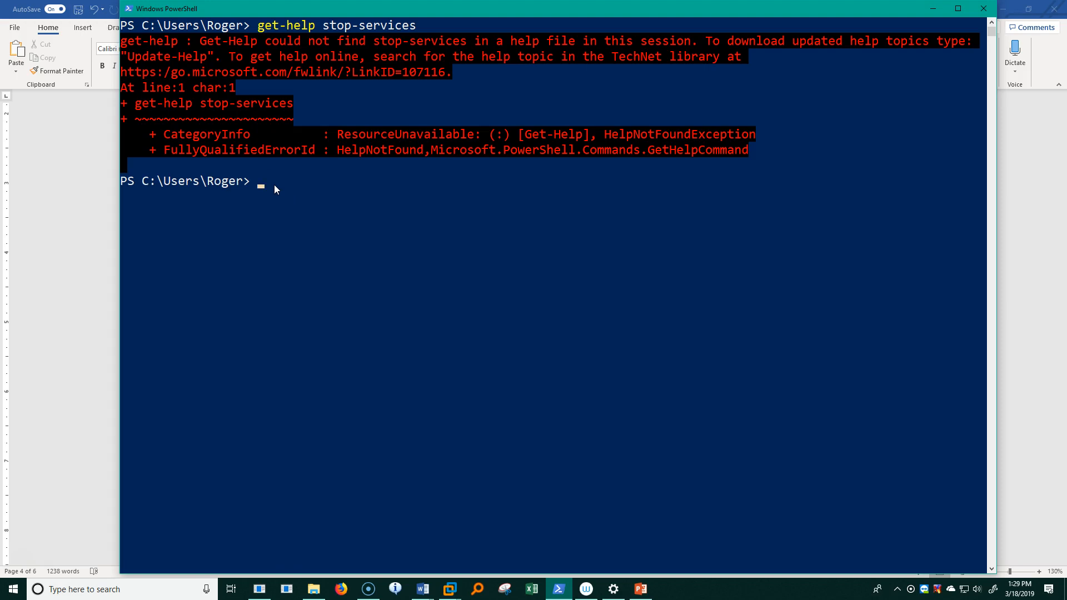
Run update-help, which fails with access-denied errors requiring administrator rights
text(upd)
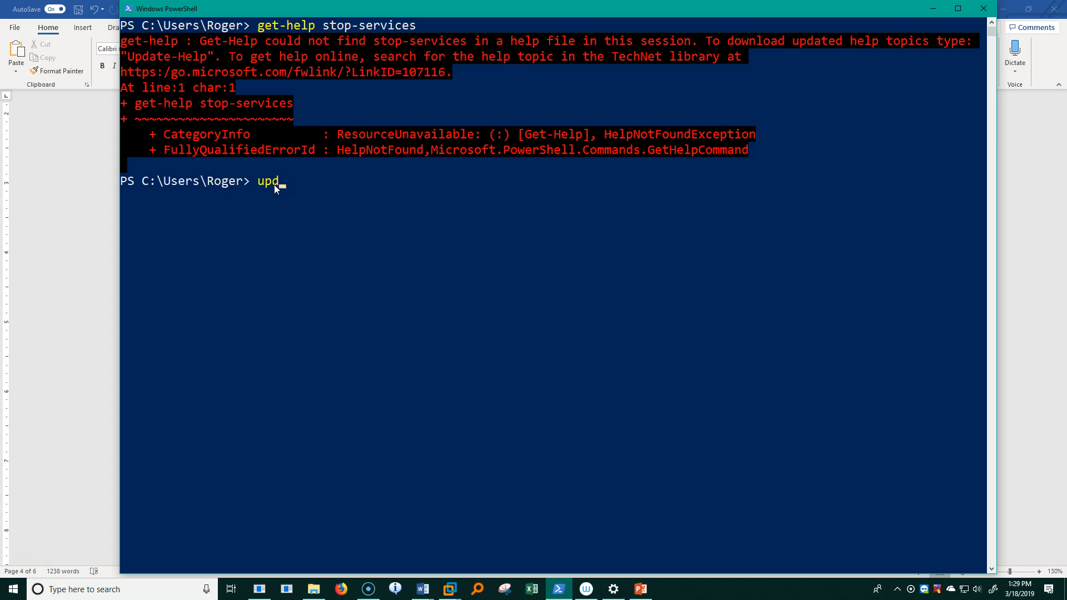
text(ate-)
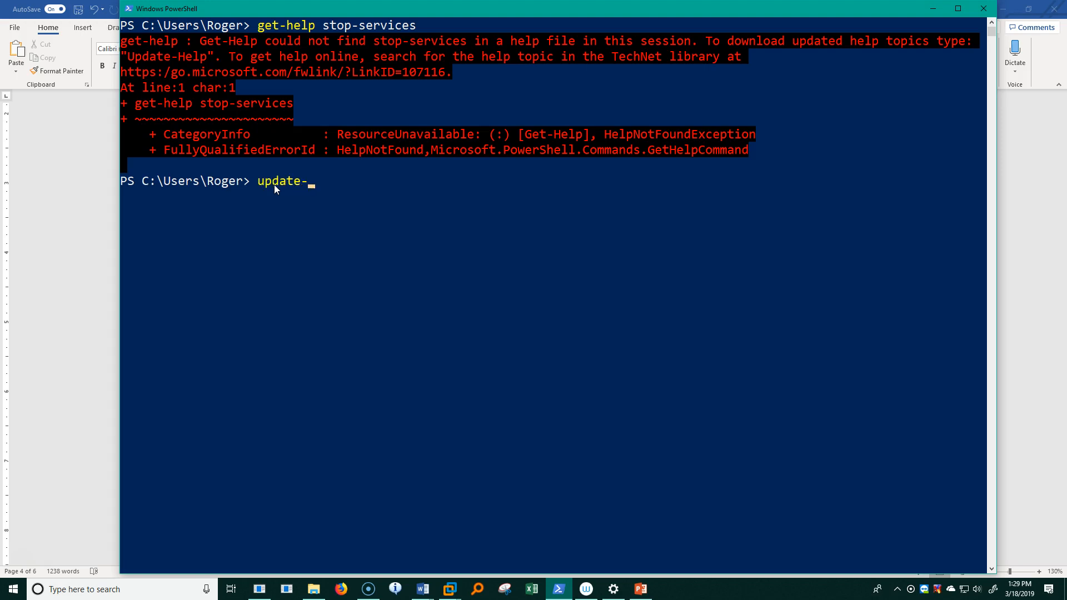
text(help)
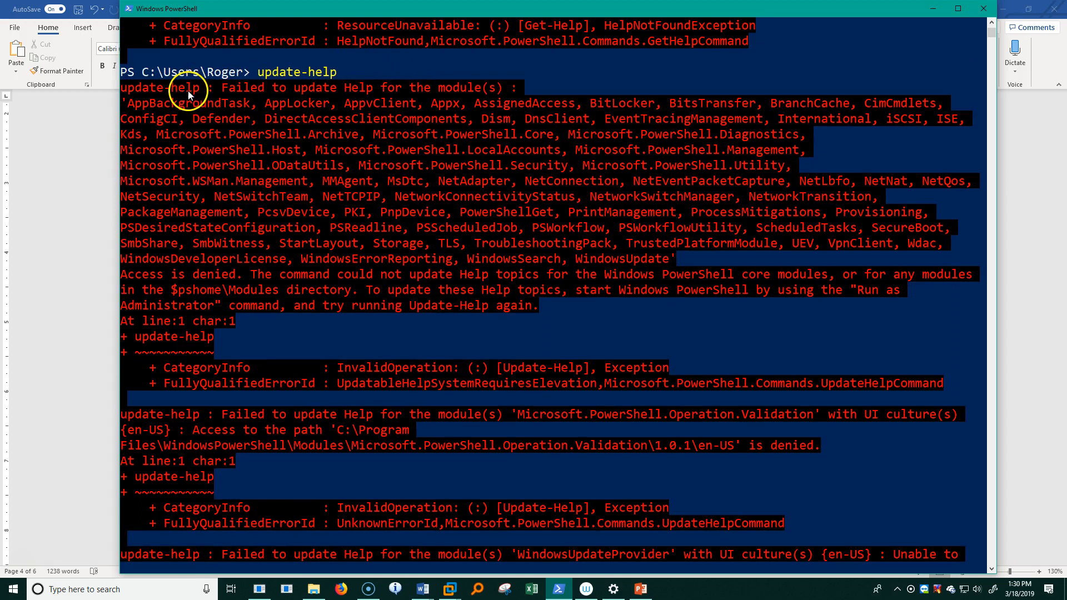
mouse_move(501, 101)
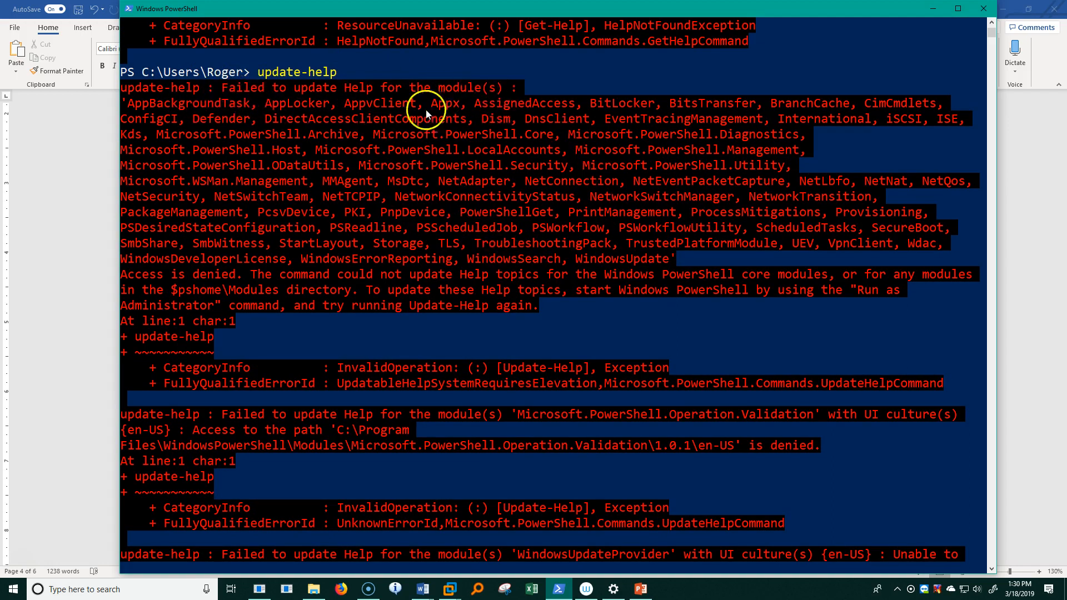
mouse_move(377, 88)
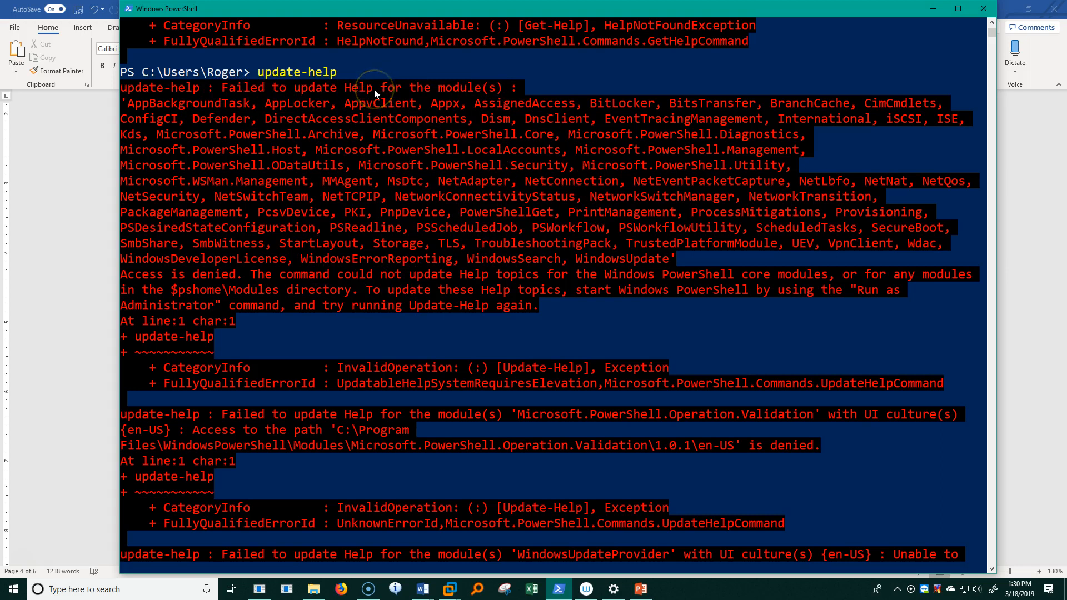
mouse_move(381, 292)
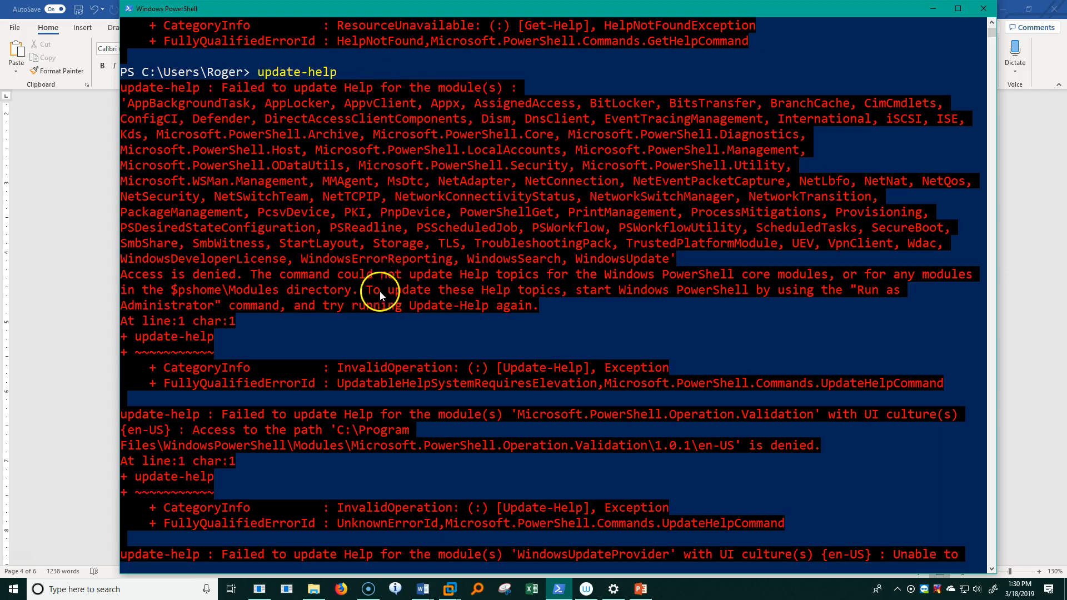
Scroll past the update-help errors and begin typing the next command 'gert-h'
scroll(down, 3)
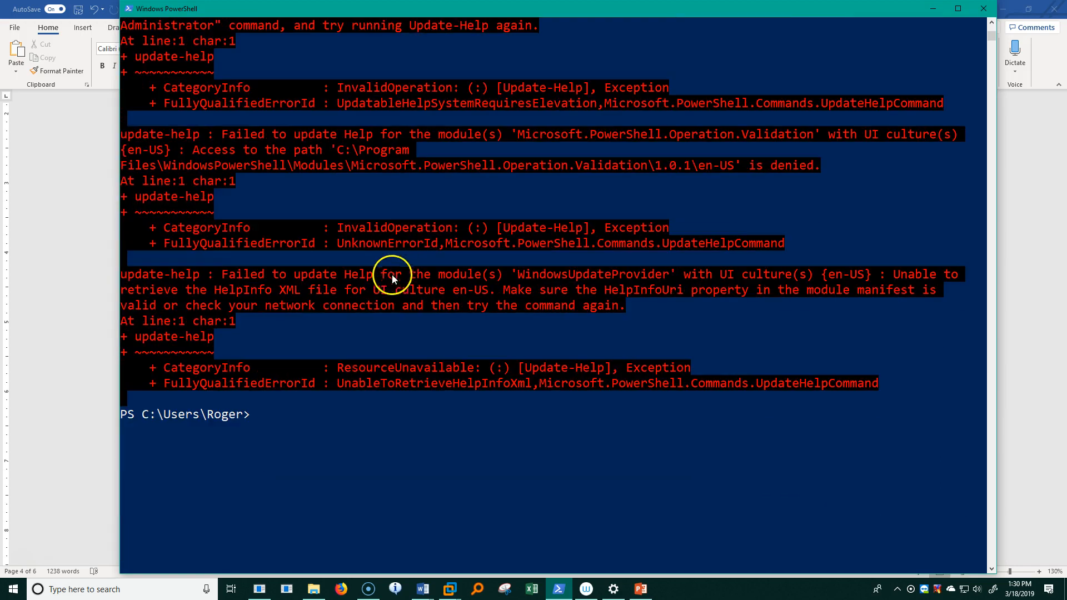
text(gert-h)
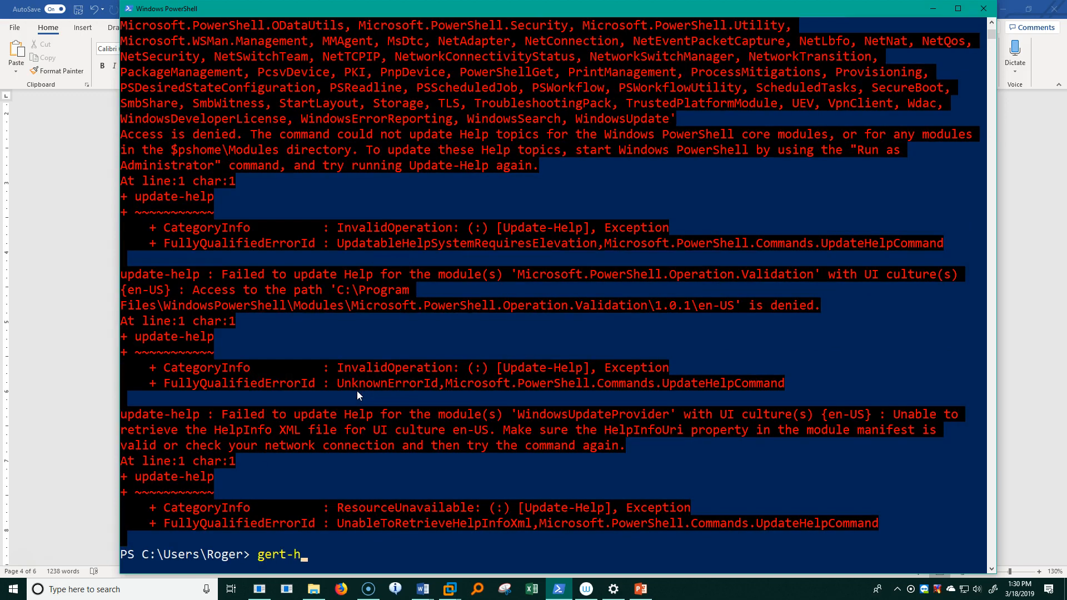
Fix the typo and run get-help get-service, showing its syntax and aliases gsv and roger
text(el)
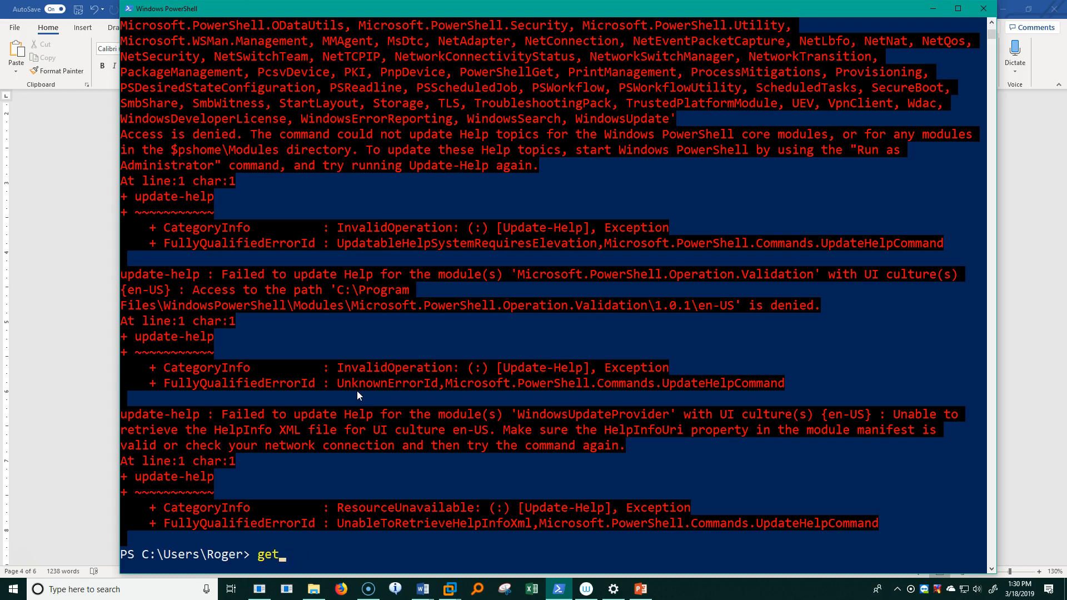
text(-help)
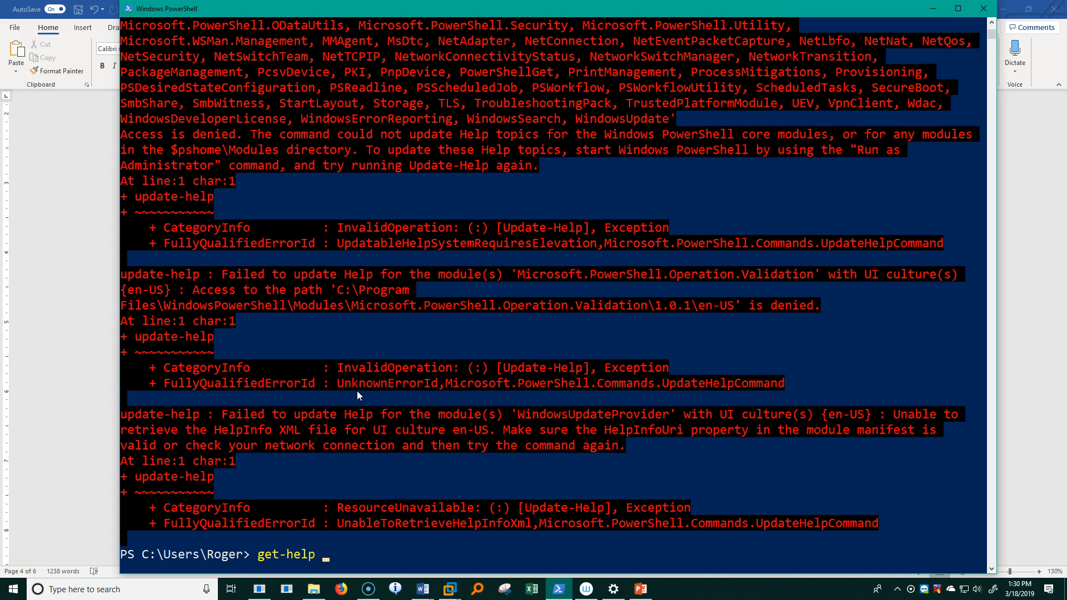
text(get-service)
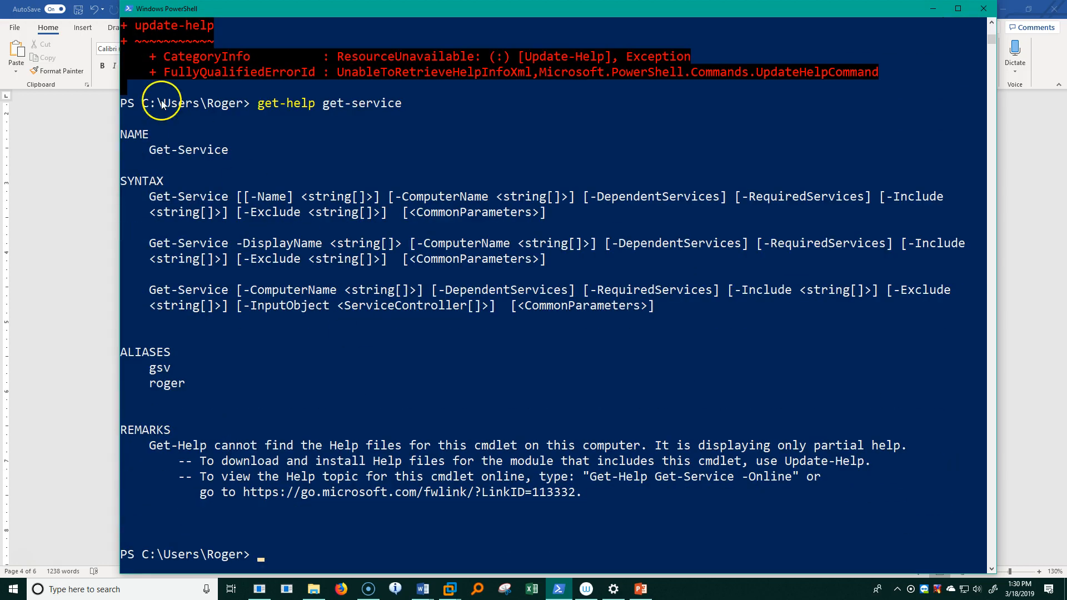
double_click(189, 150)
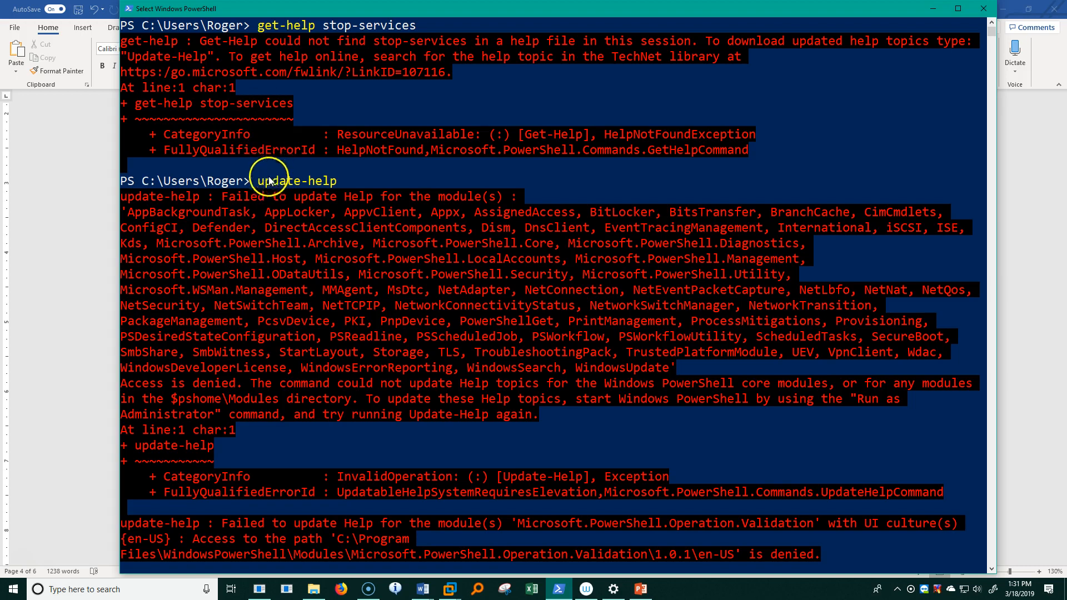
scroll(down, 3)
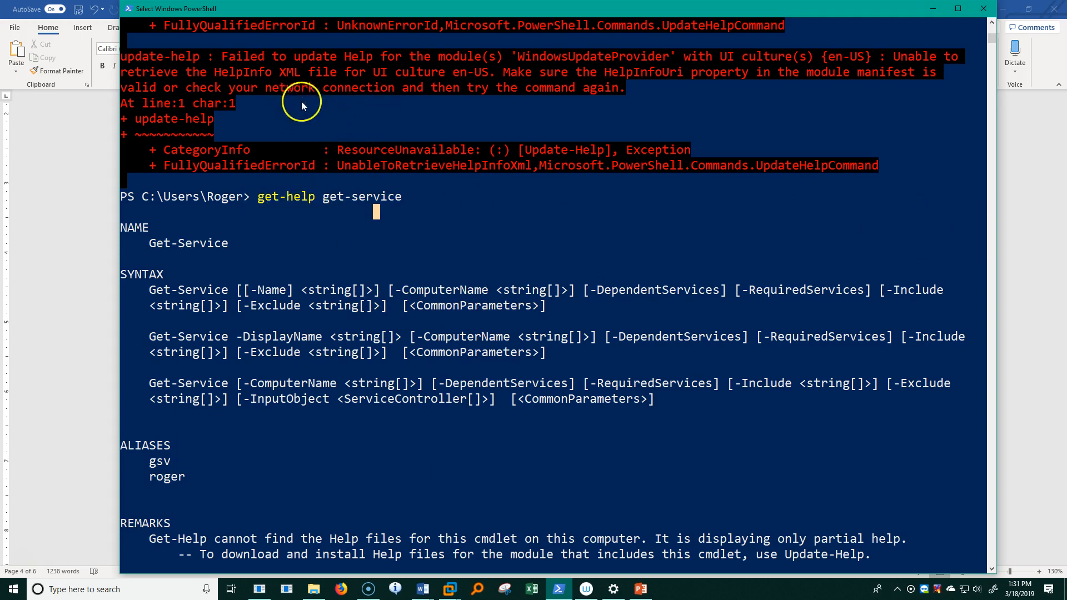
mouse_move(301, 219)
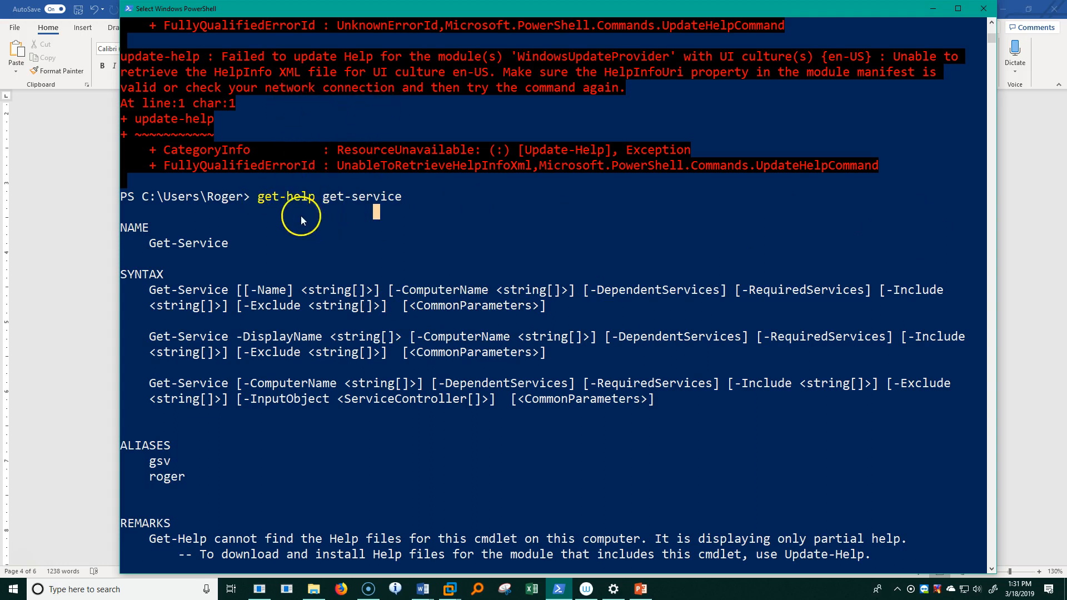